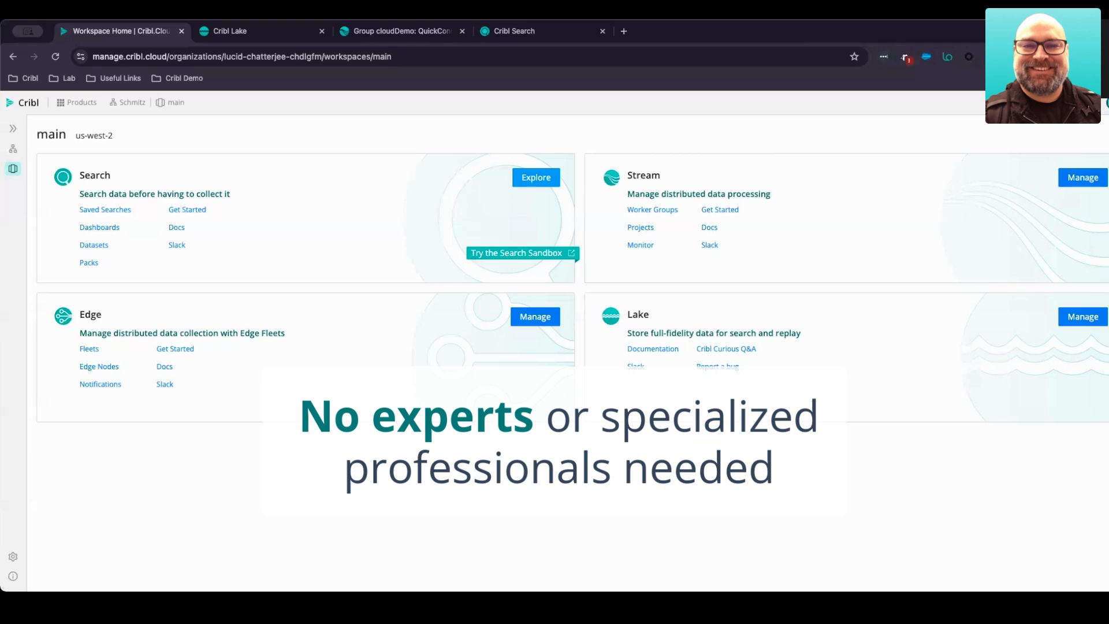
# Step: From the Lake card, reach Datasets and start a New Dataset with default retention and JSON format
pyautogui.click(228, 30)
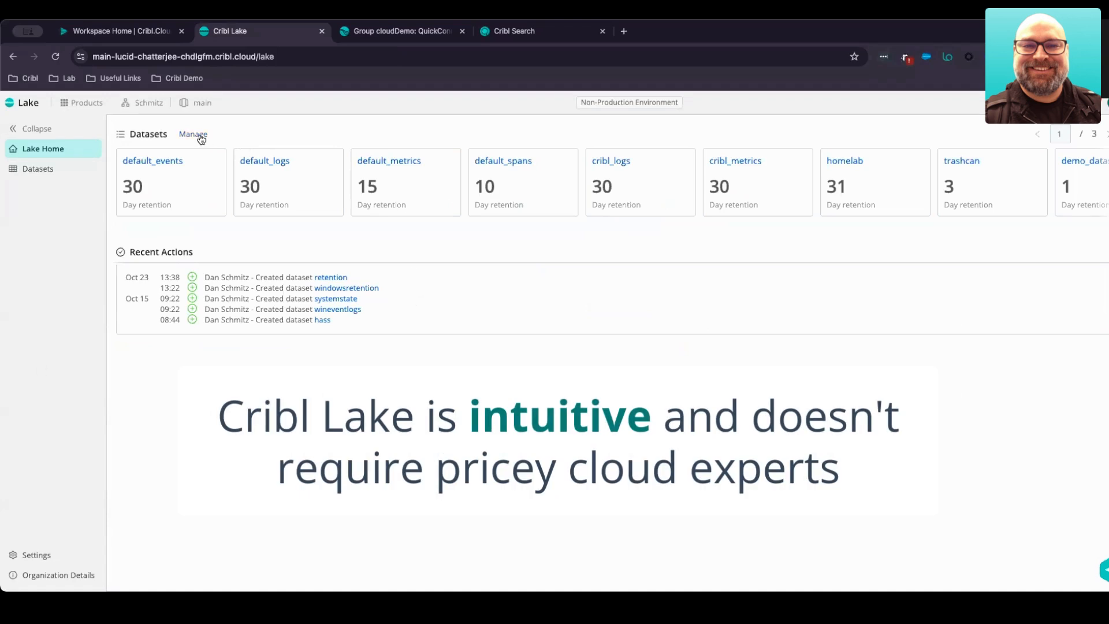
pyautogui.click(193, 134)
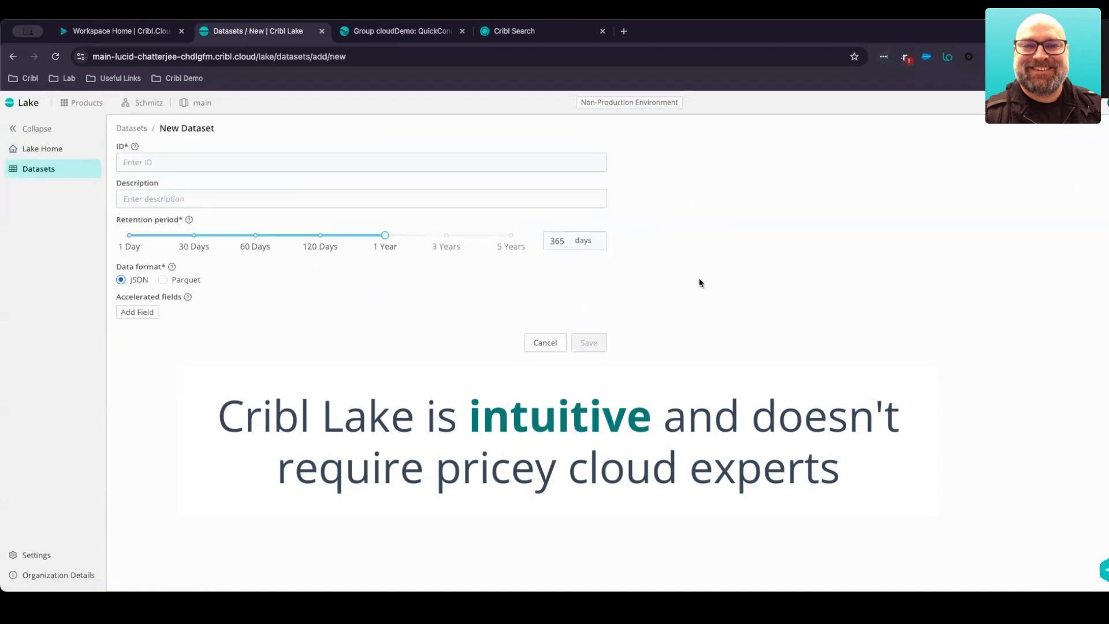
# Step: Leave the dataset ID field empty and move to the cloudDemo QuickConnect routing page
pyautogui.click(361, 162)
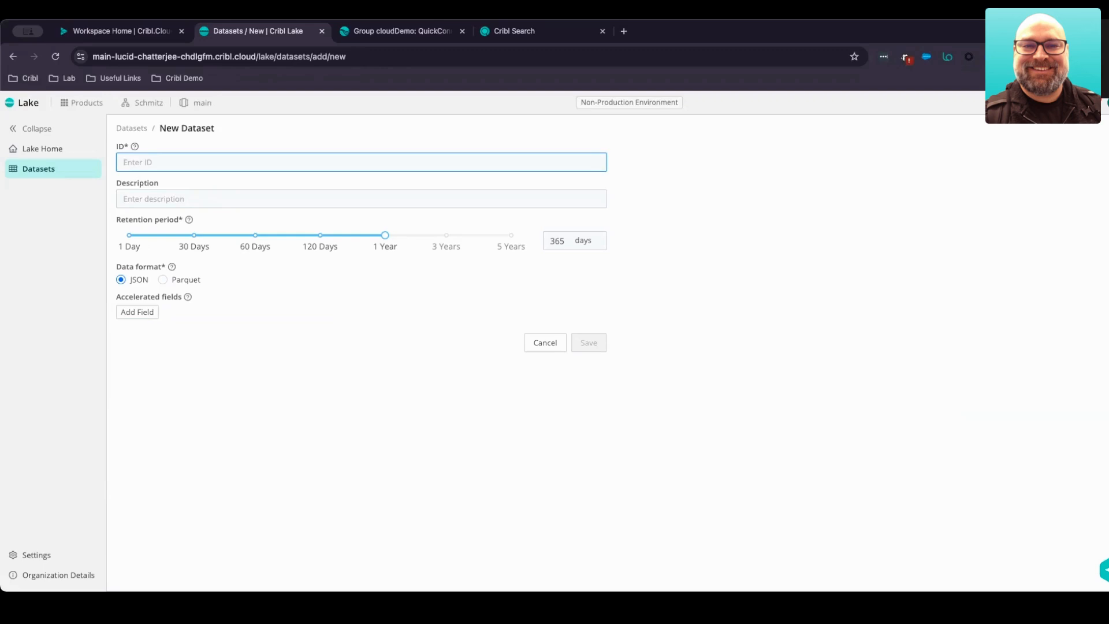
pyautogui.click(401, 30)
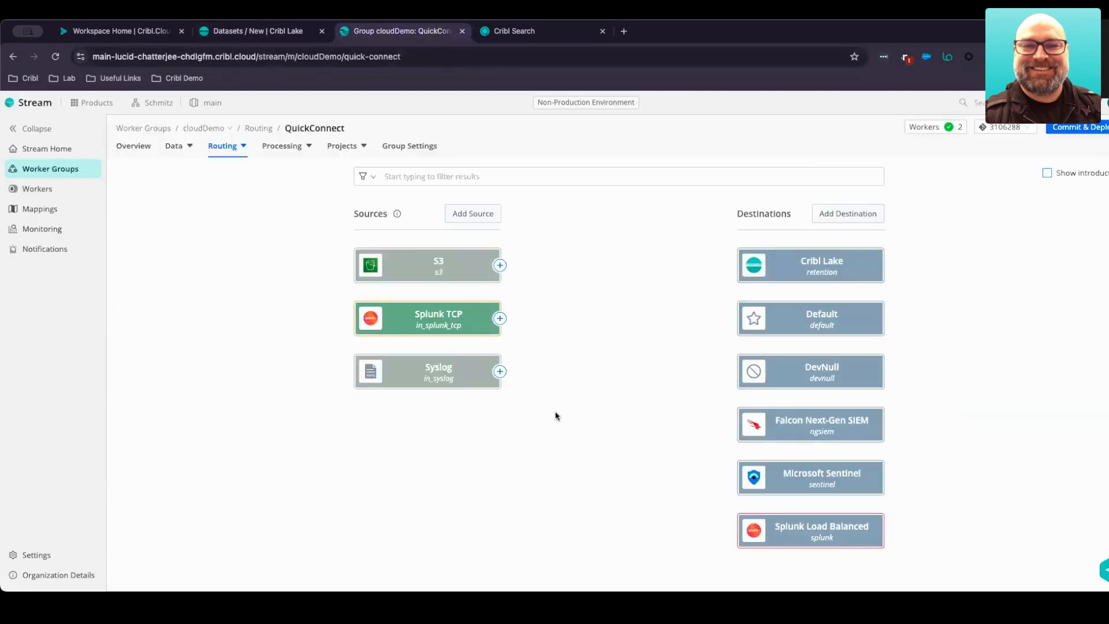
pyautogui.moveTo(552, 412)
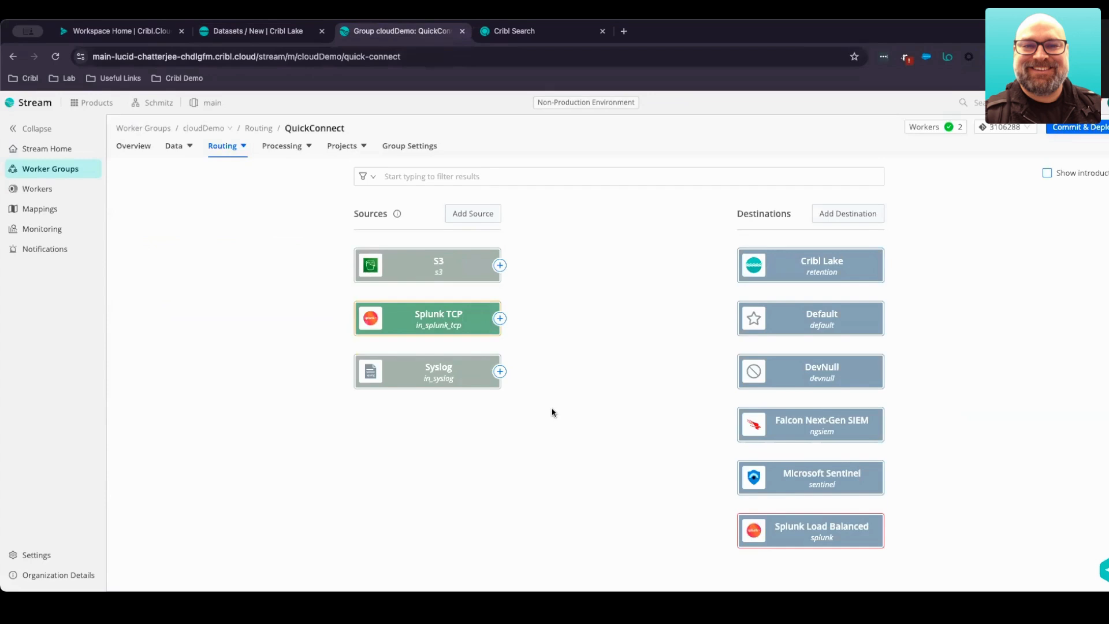
pyautogui.moveTo(533, 383)
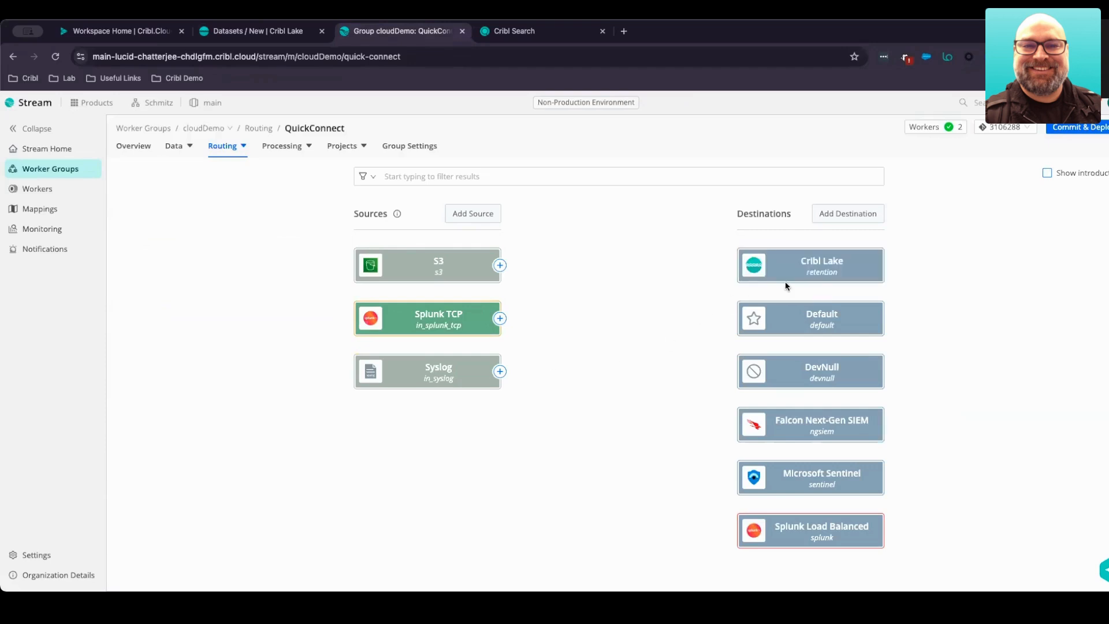
pyautogui.moveTo(641, 373)
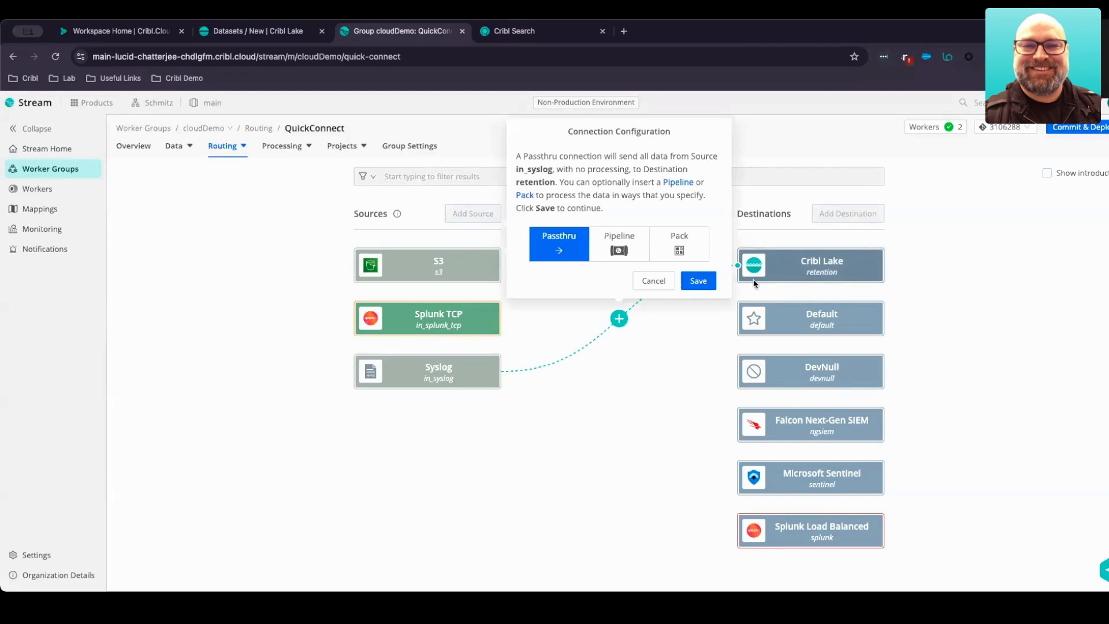
# Step: Save the Syslog-to-Cribl Lake connection as Passthru
pyautogui.click(678, 244)
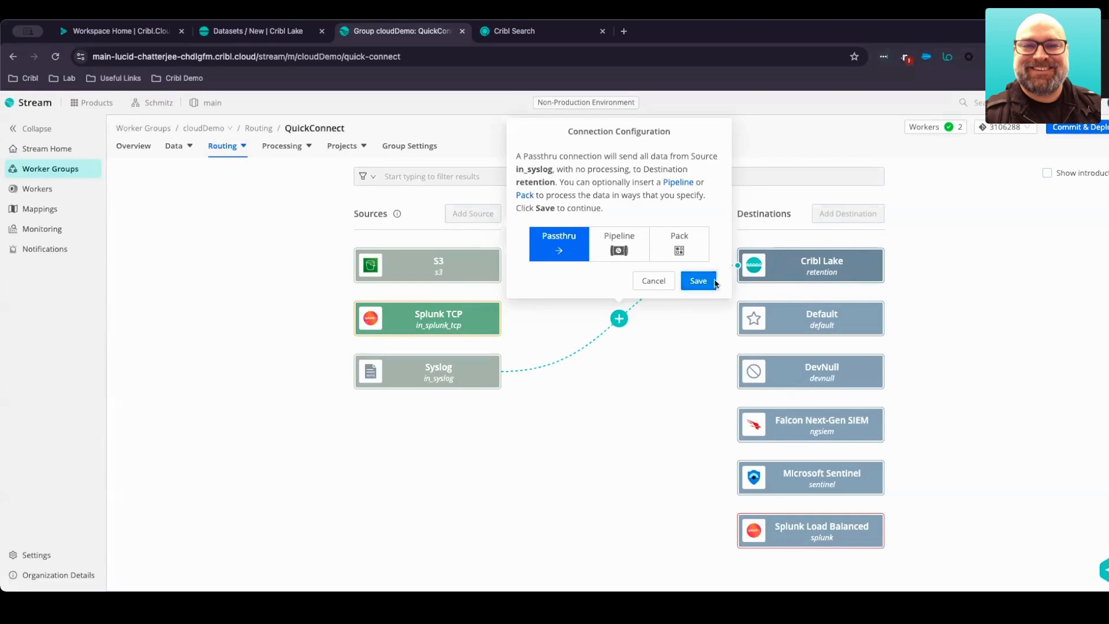
pyautogui.click(697, 281)
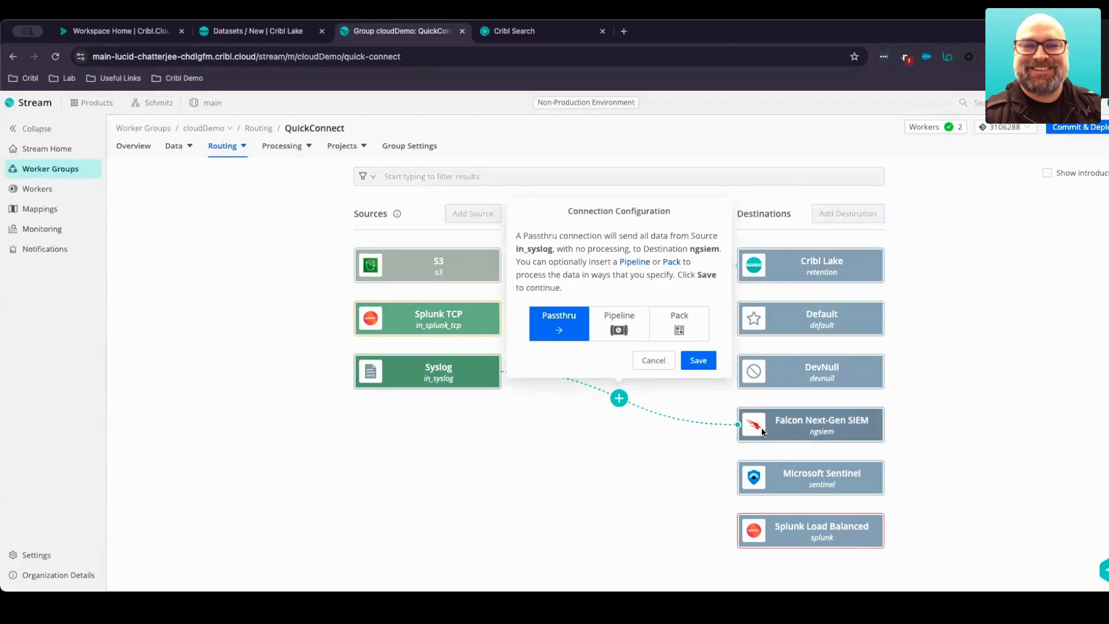
pyautogui.moveTo(757, 405)
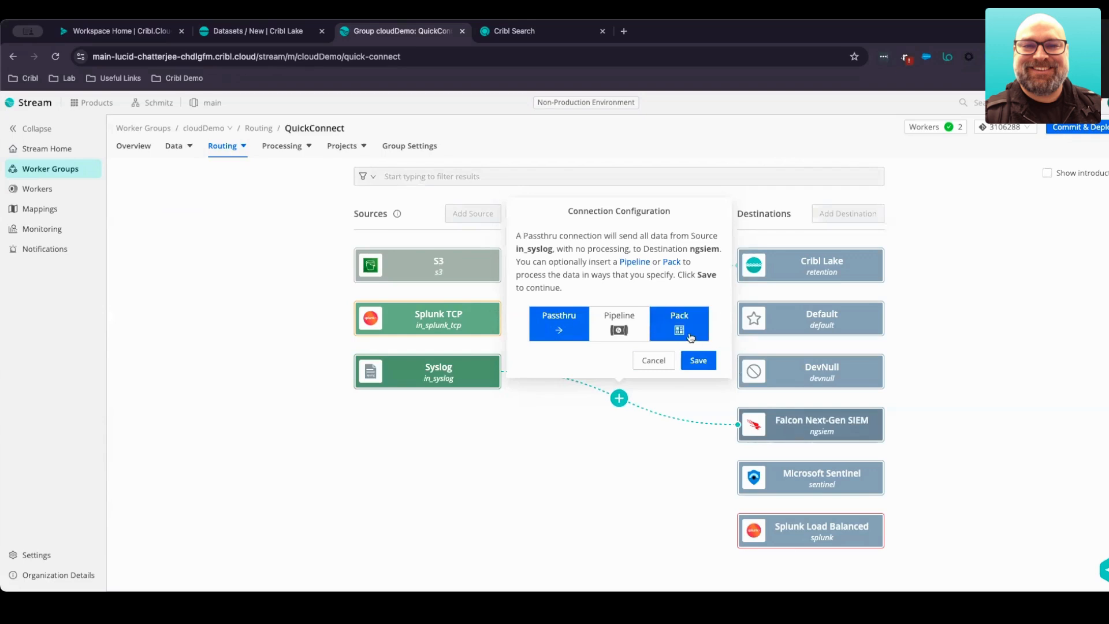
# Step: Connect Syslog to Falcon Next-Gen SIEM processed by the Palo Alto Networks pack and save it
pyautogui.click(678, 323)
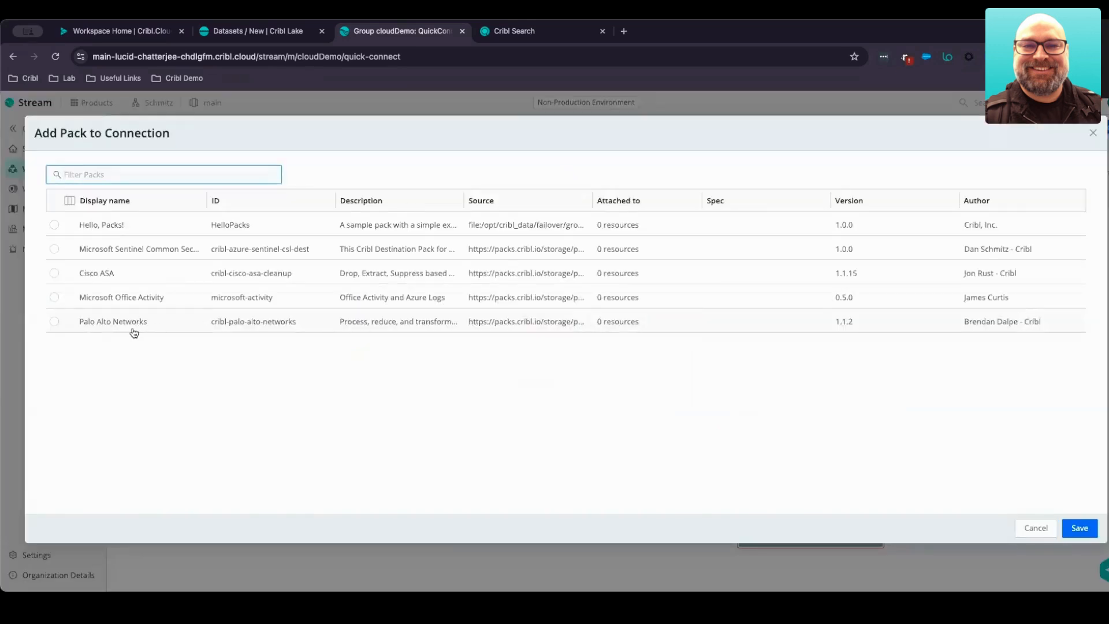
pyautogui.click(55, 321)
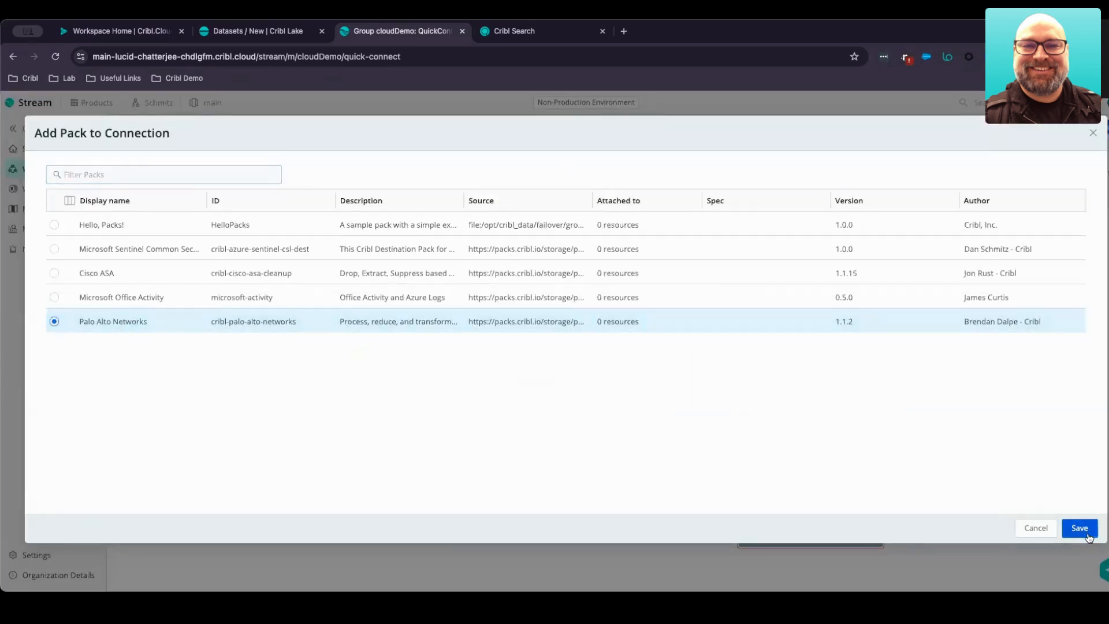
pyautogui.click(1079, 528)
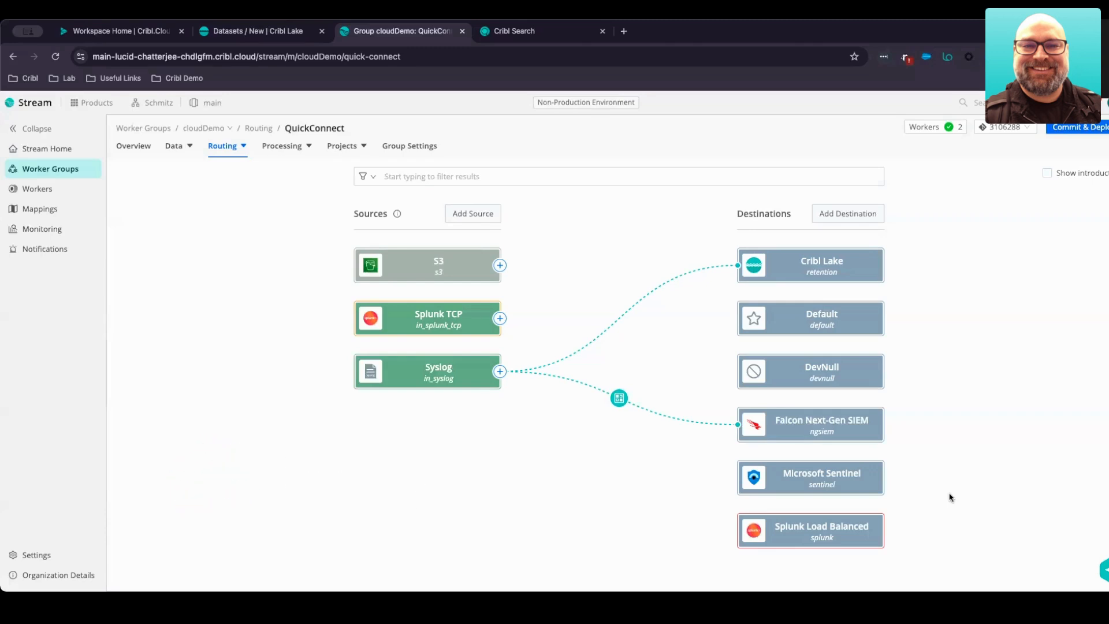
pyautogui.moveTo(158, 169)
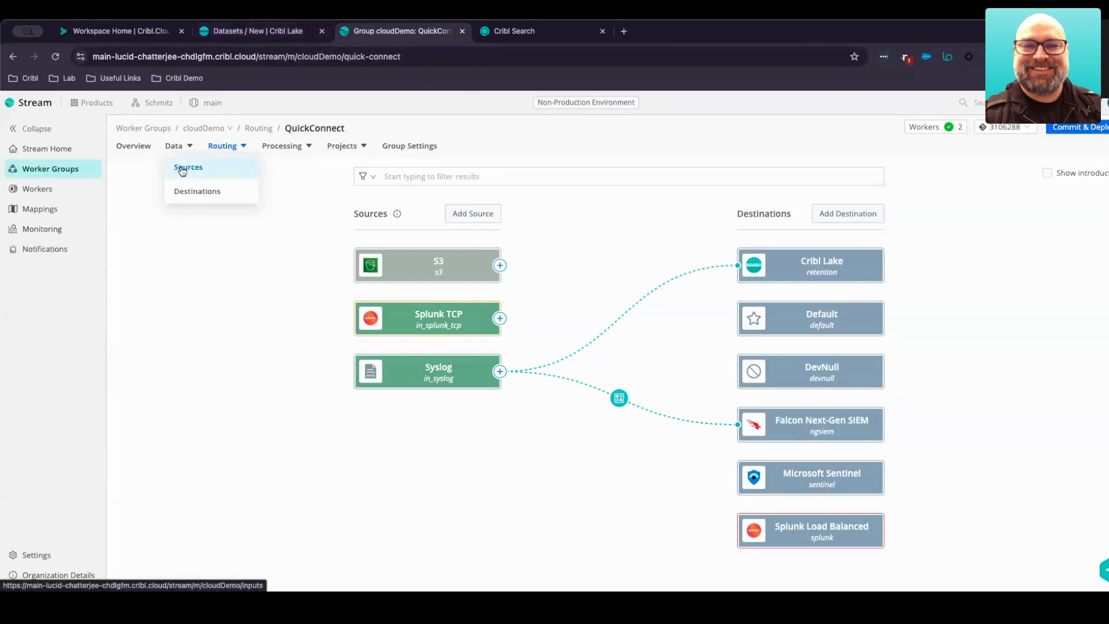
# Step: In the Cribl Lake retention collector's Run dialog, set the filter to _raw.includes('TRAFFIC')
pyautogui.click(188, 166)
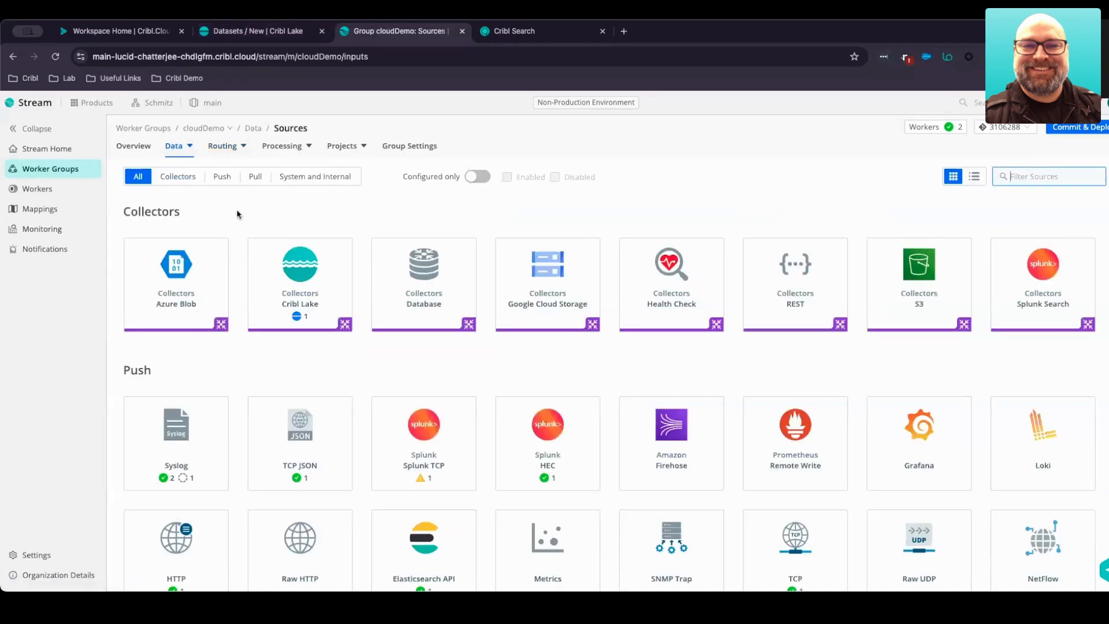
pyautogui.click(299, 276)
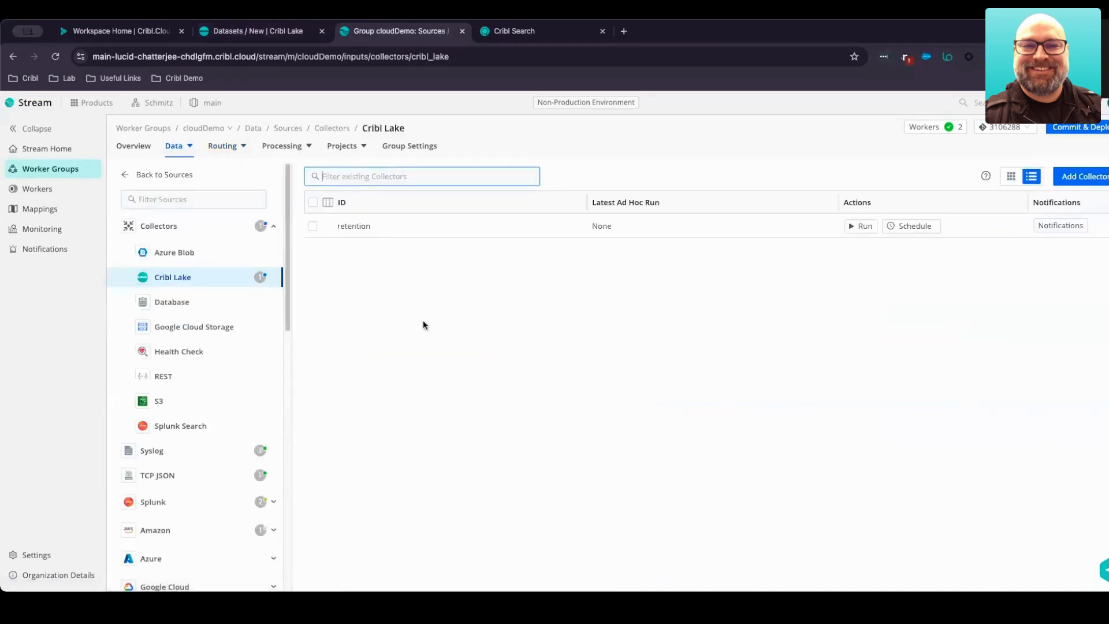
pyautogui.moveTo(416, 289)
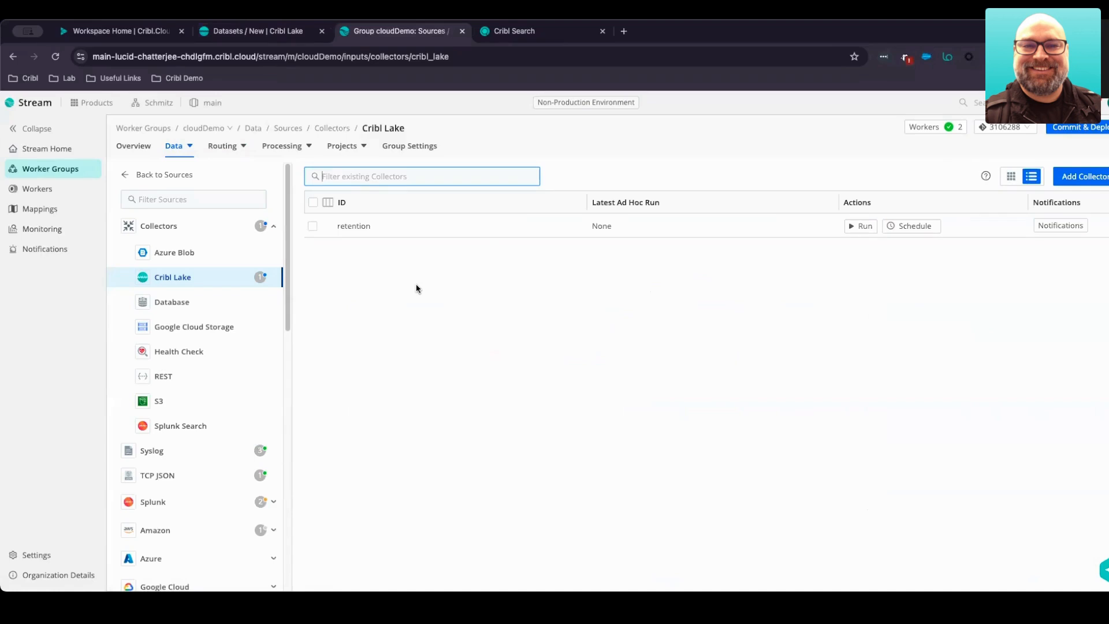
pyautogui.click(860, 225)
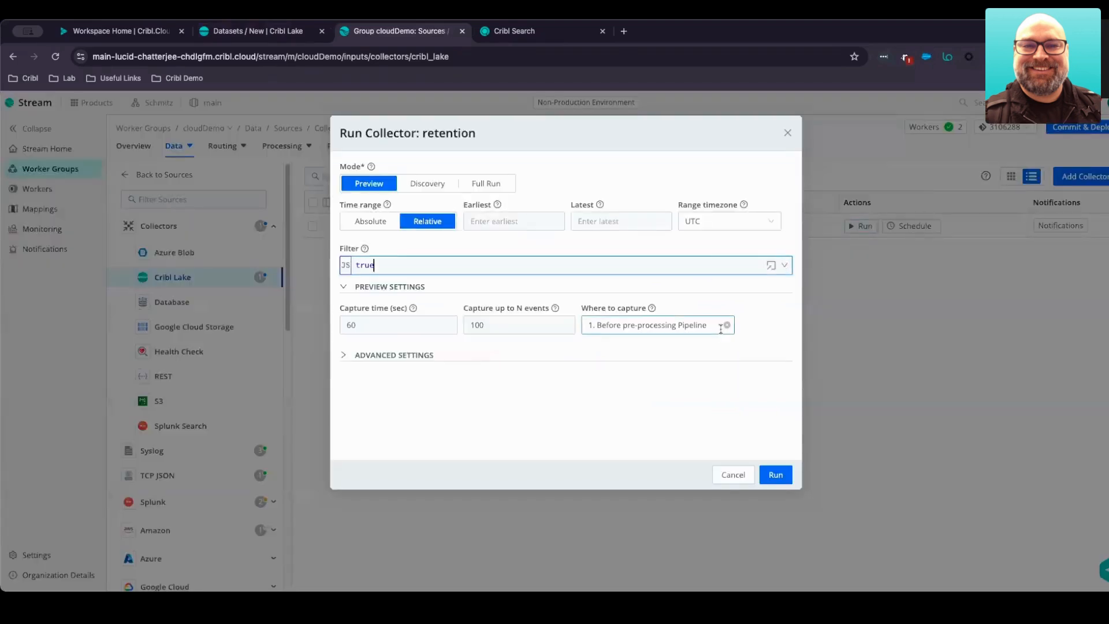
pyautogui.click(495, 264)
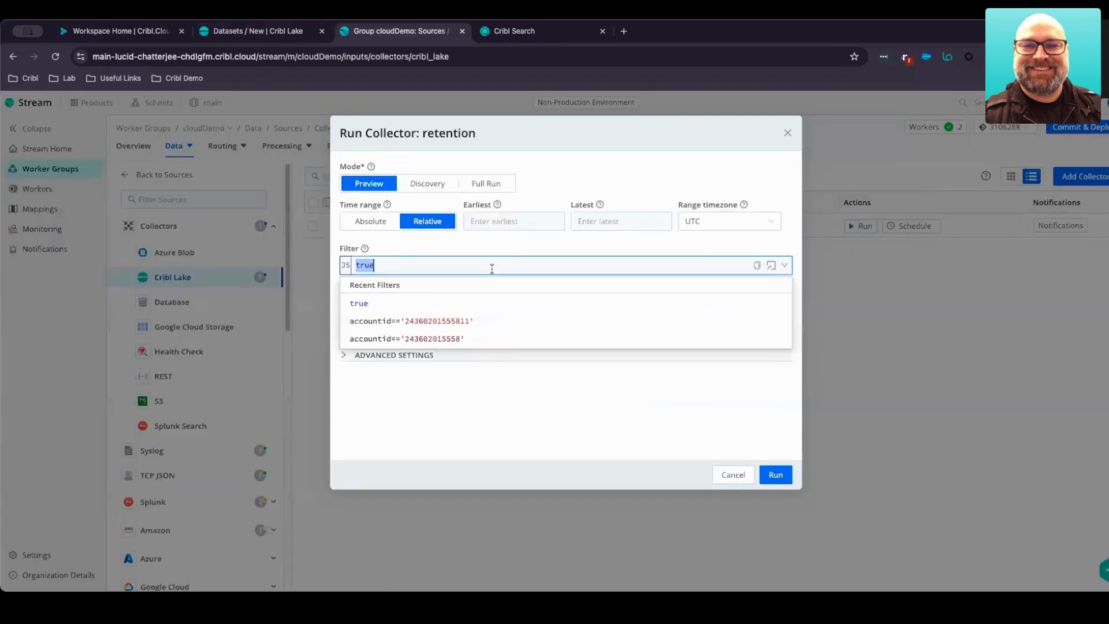
pyautogui.write("_raw.includes('T")
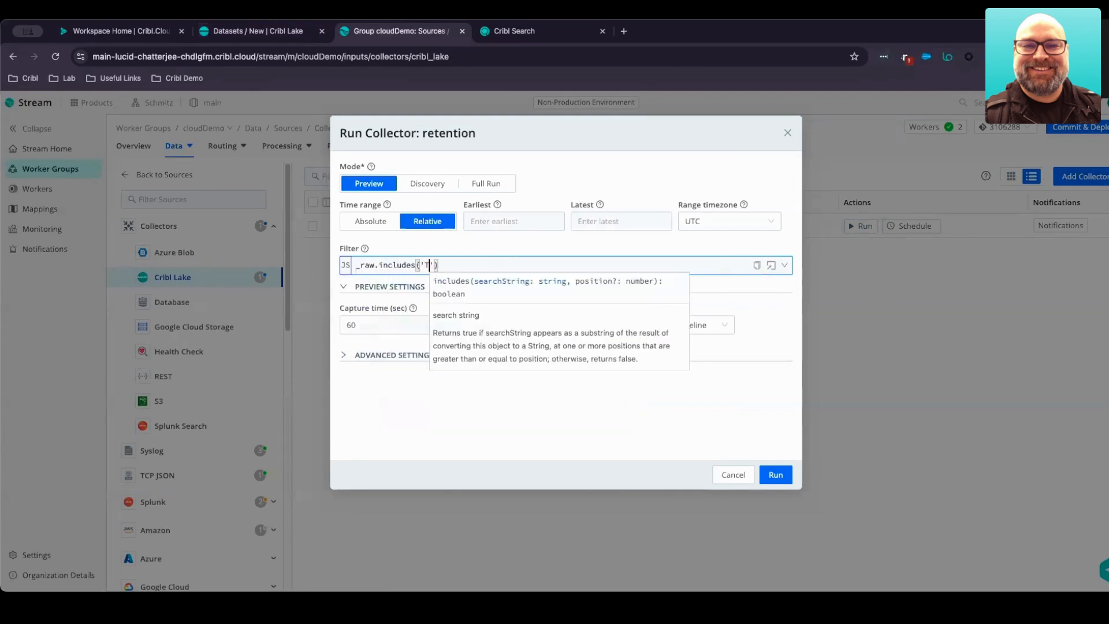
pyautogui.write('RAFFIC')
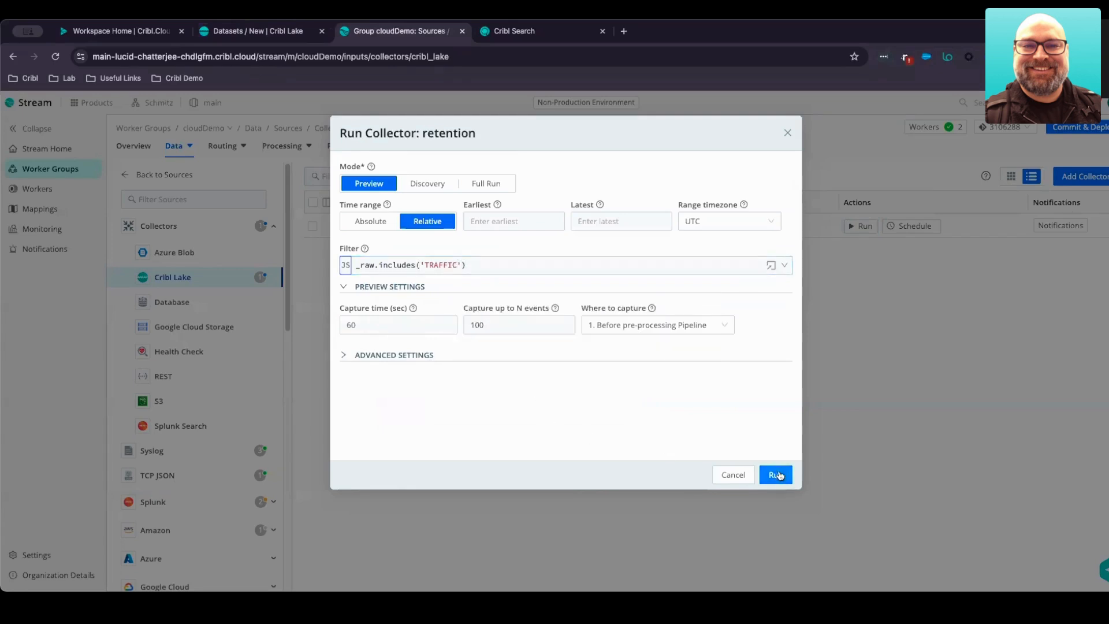
# Step: Run the filtered preview, review the TRAFFIC events, then close the preview
pyautogui.click(775, 475)
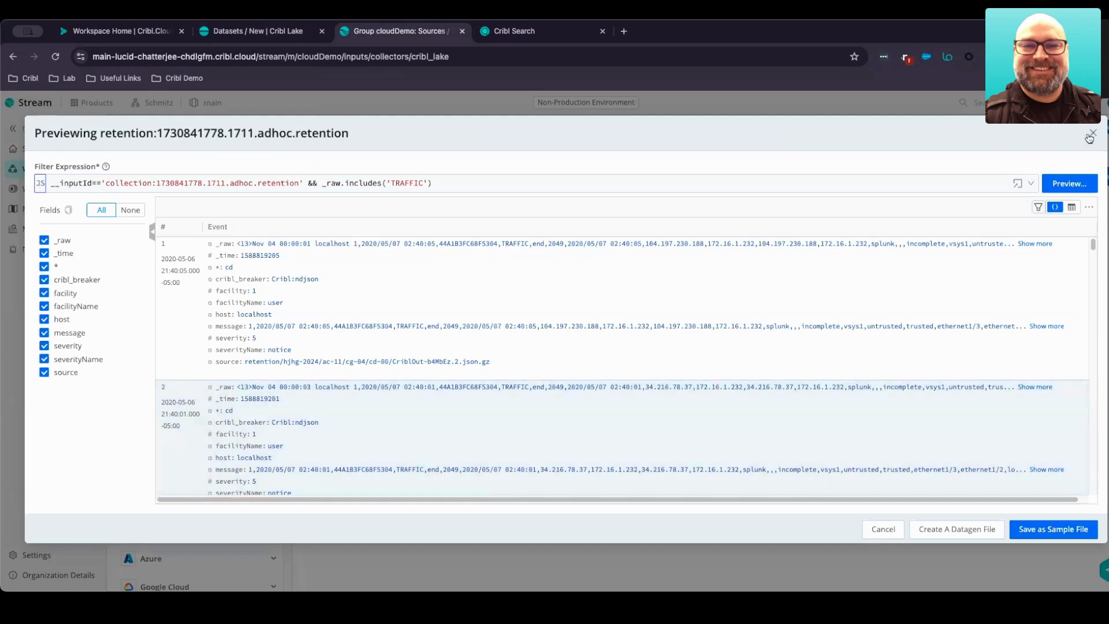
pyautogui.click(1089, 138)
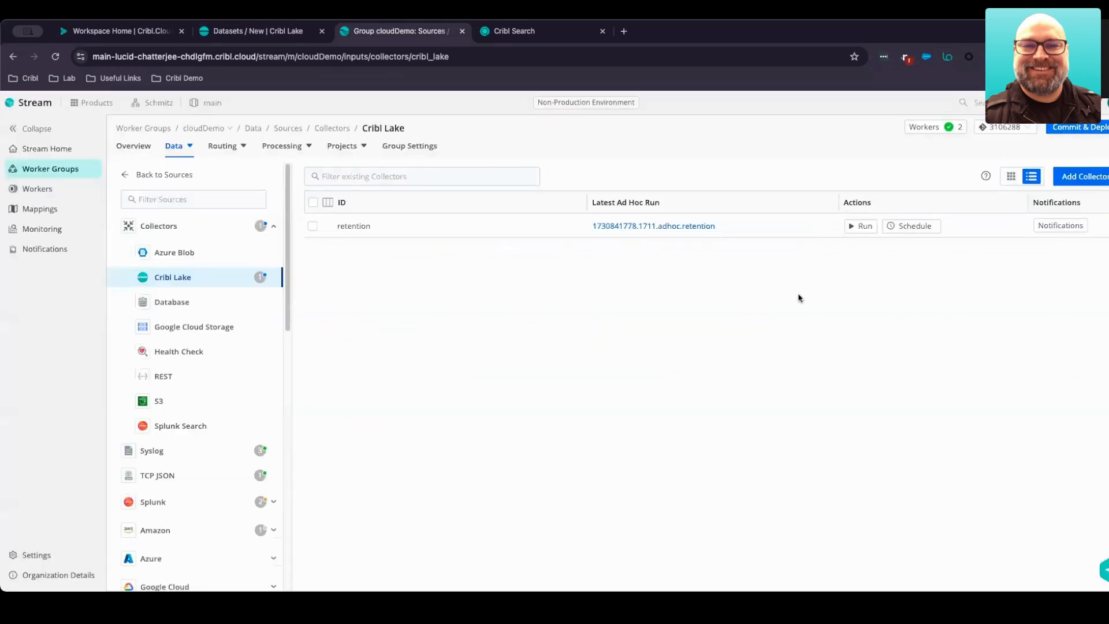
pyautogui.moveTo(777, 297)
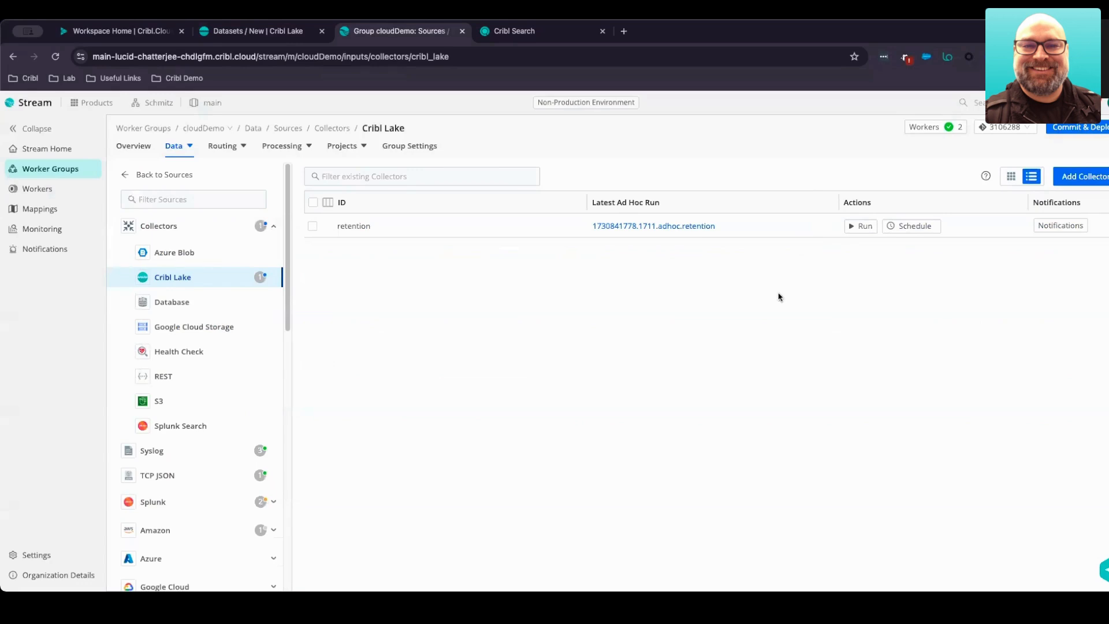
pyautogui.moveTo(755, 316)
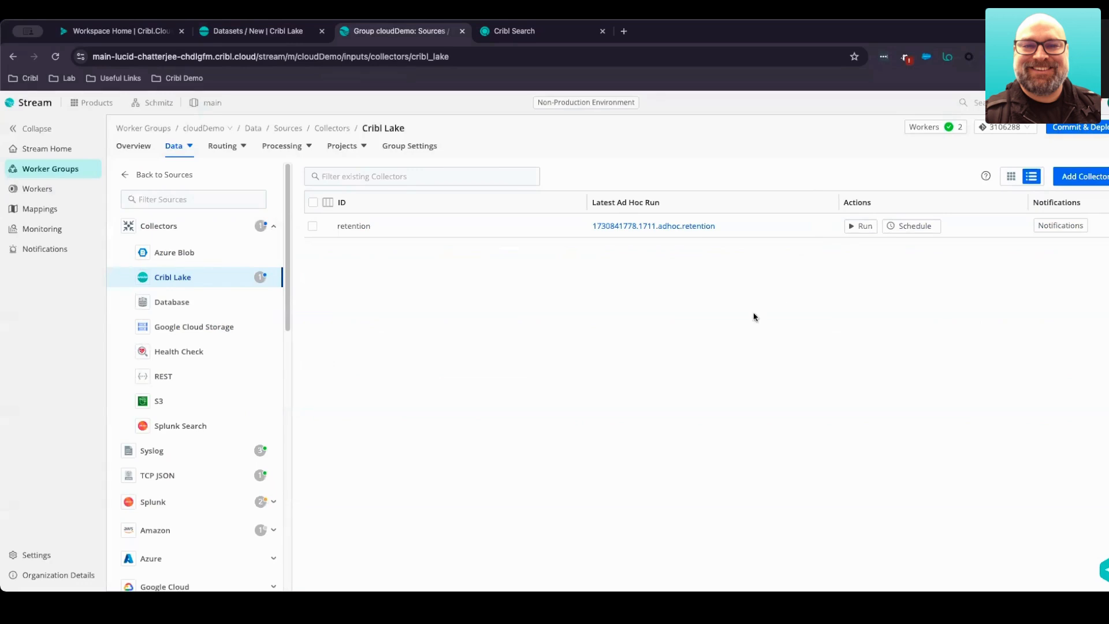
pyautogui.moveTo(745, 313)
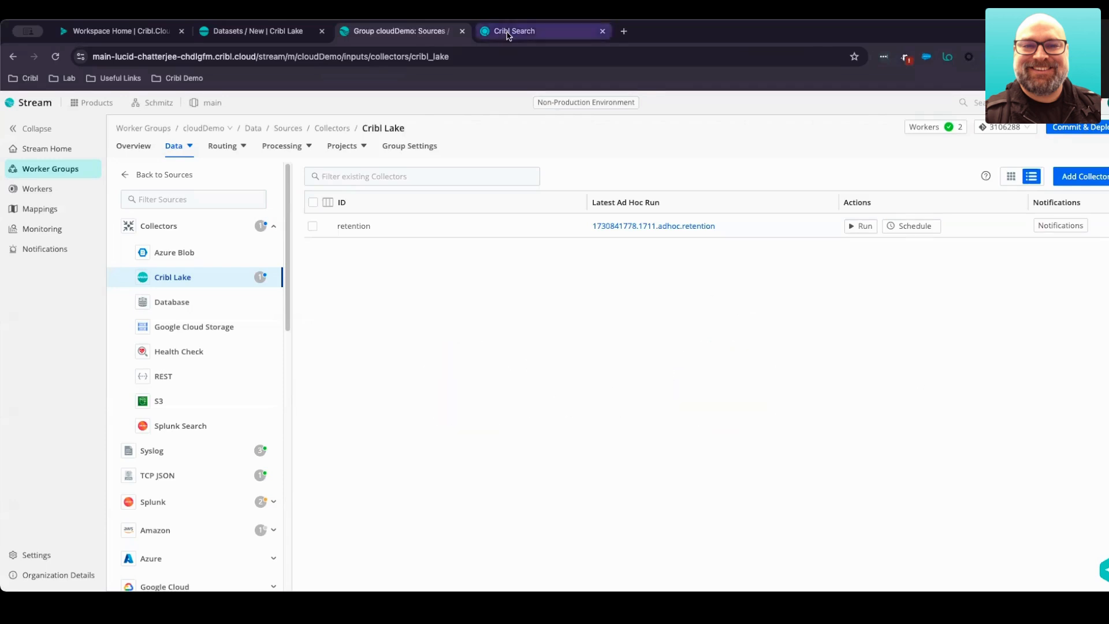
# Step: In Cribl Search, rerun dataset="retention" | limit 1000 for fresh results
pyautogui.click(541, 30)
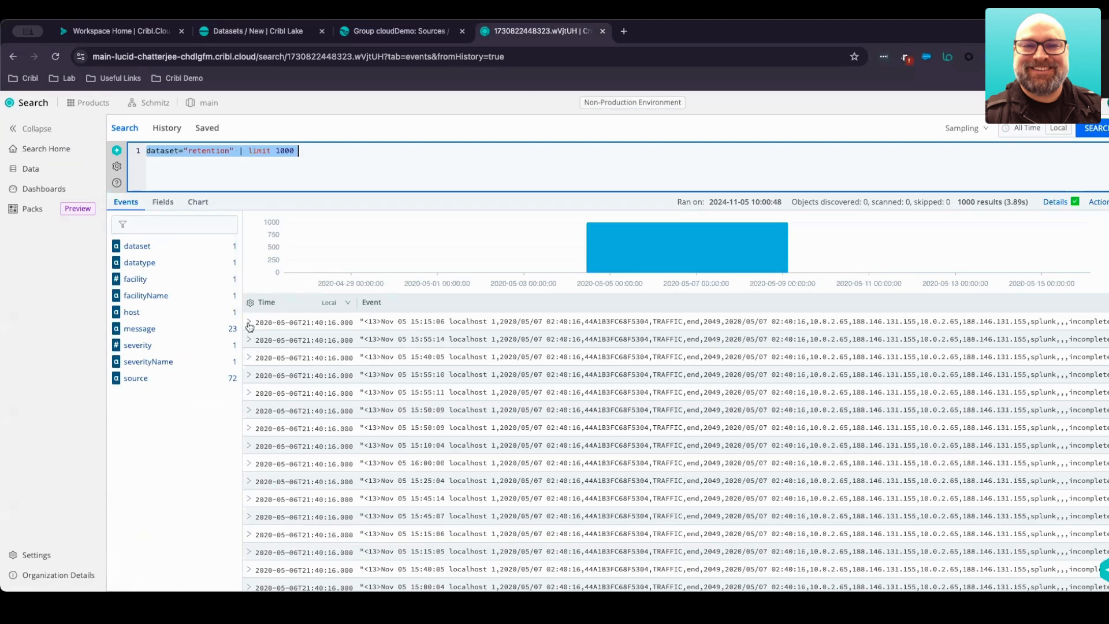
pyautogui.click(249, 322)
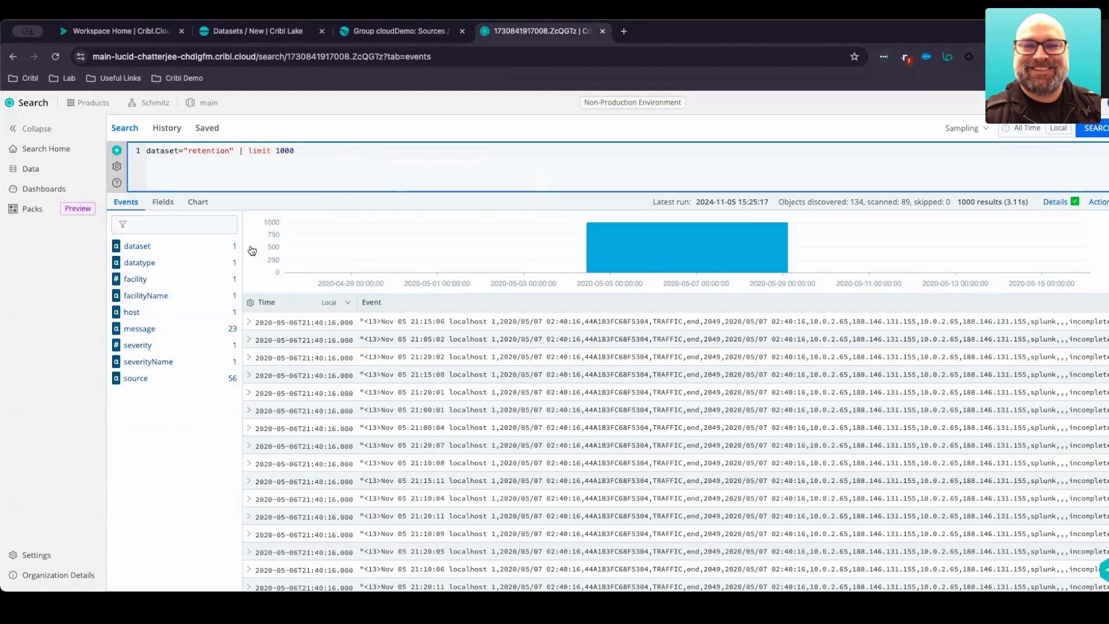
# Step: Add allow TRAFFIC 10.0.2.65 before | limit 1000 and run the narrowed search
pyautogui.write('allow T')
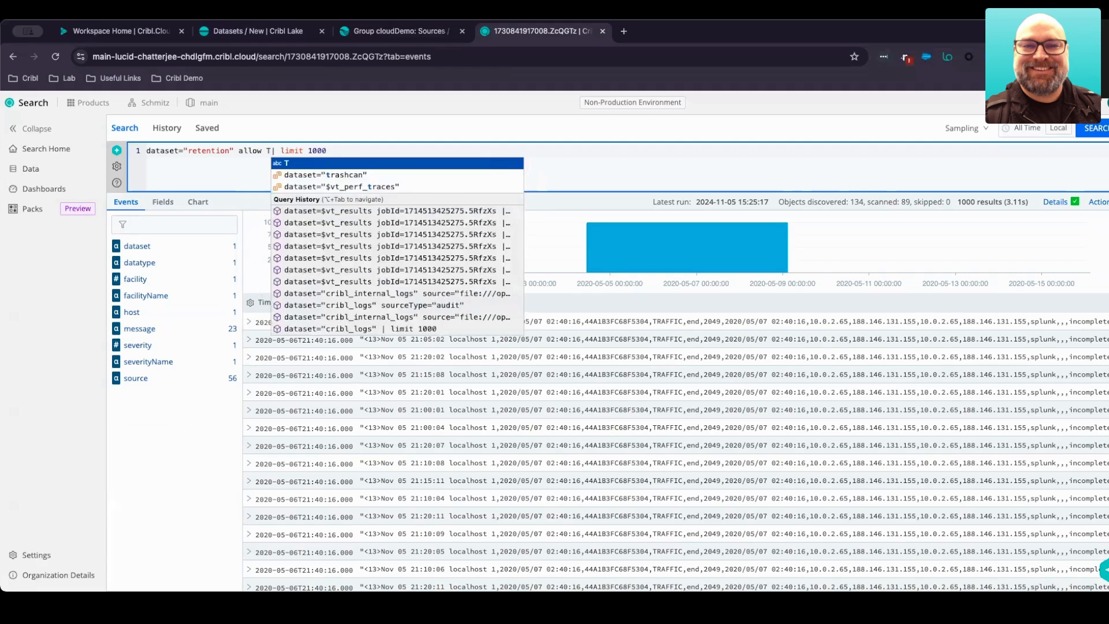
pyautogui.write('RAFFIC')
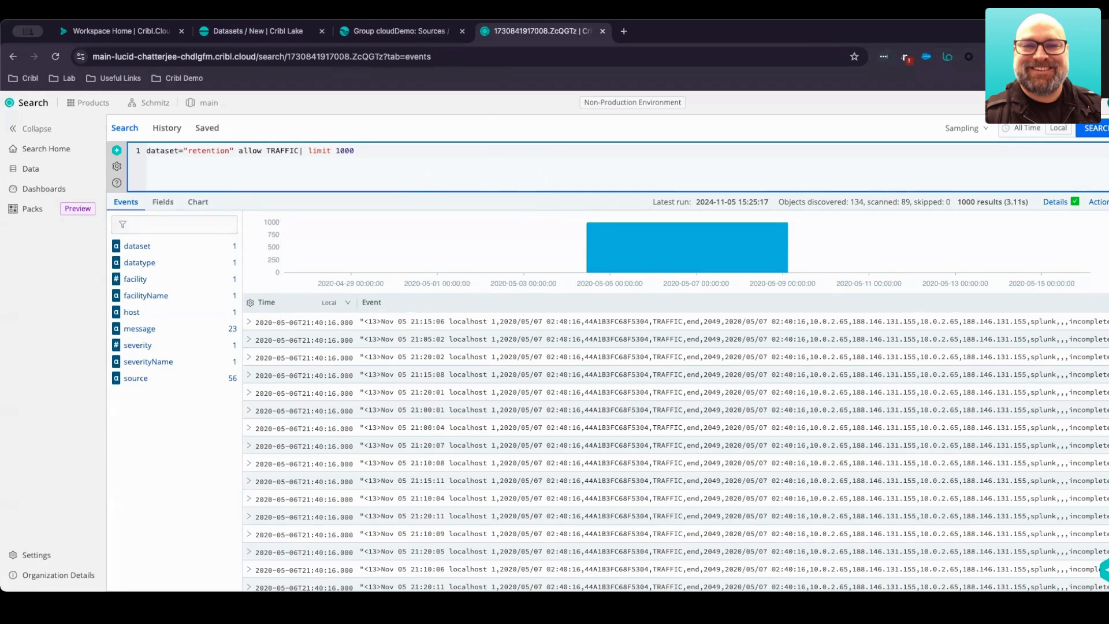
pyautogui.write('10.0.2.65')
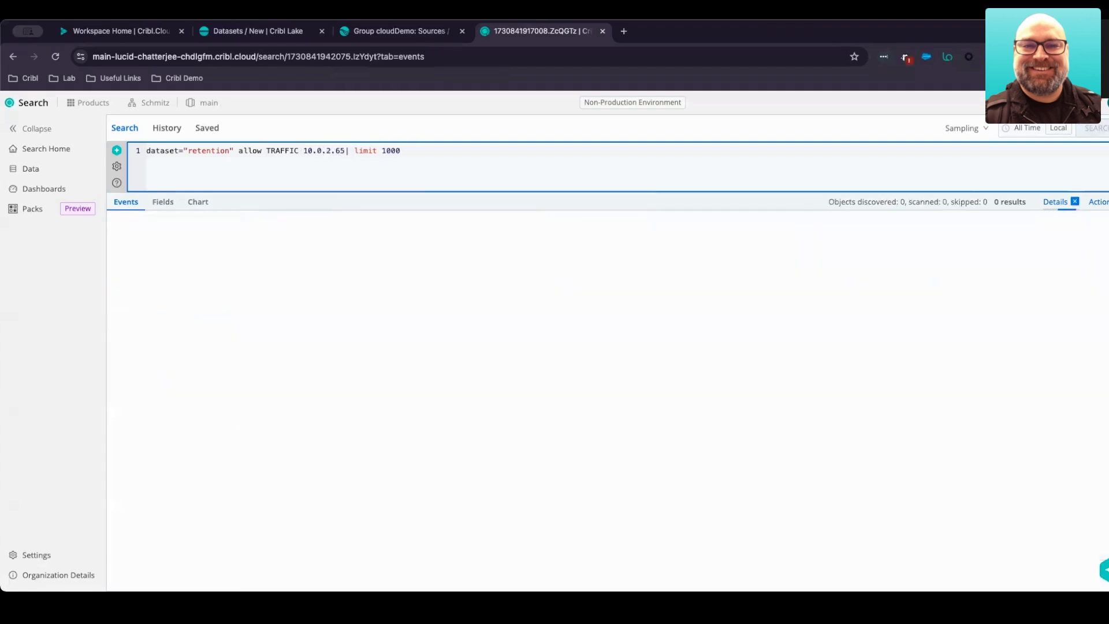
pyautogui.click(1095, 128)
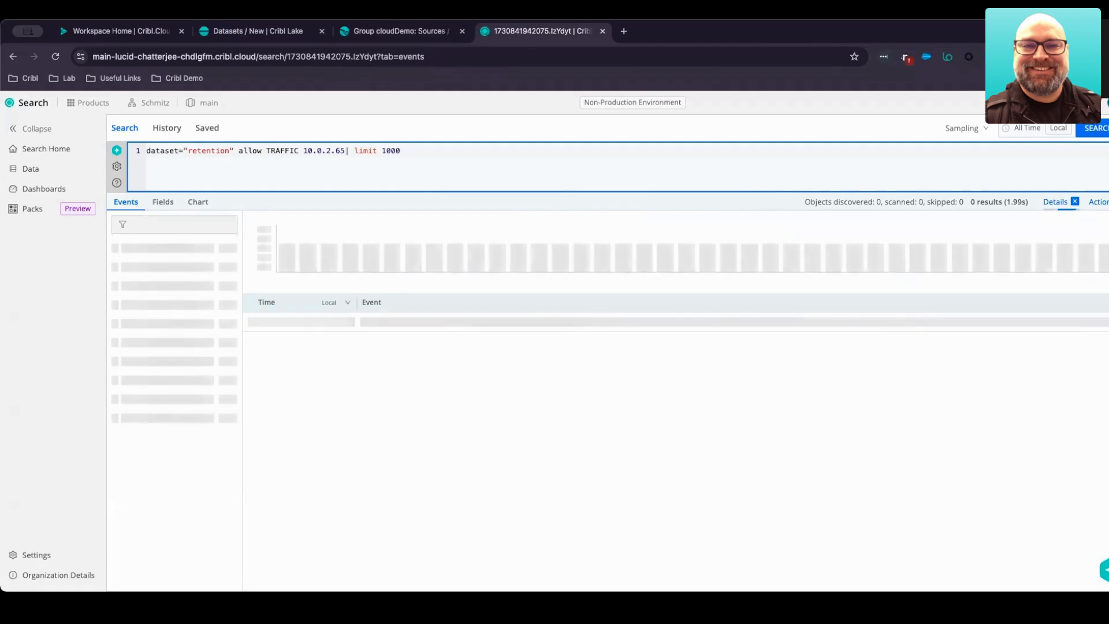
pyautogui.click(1095, 128)
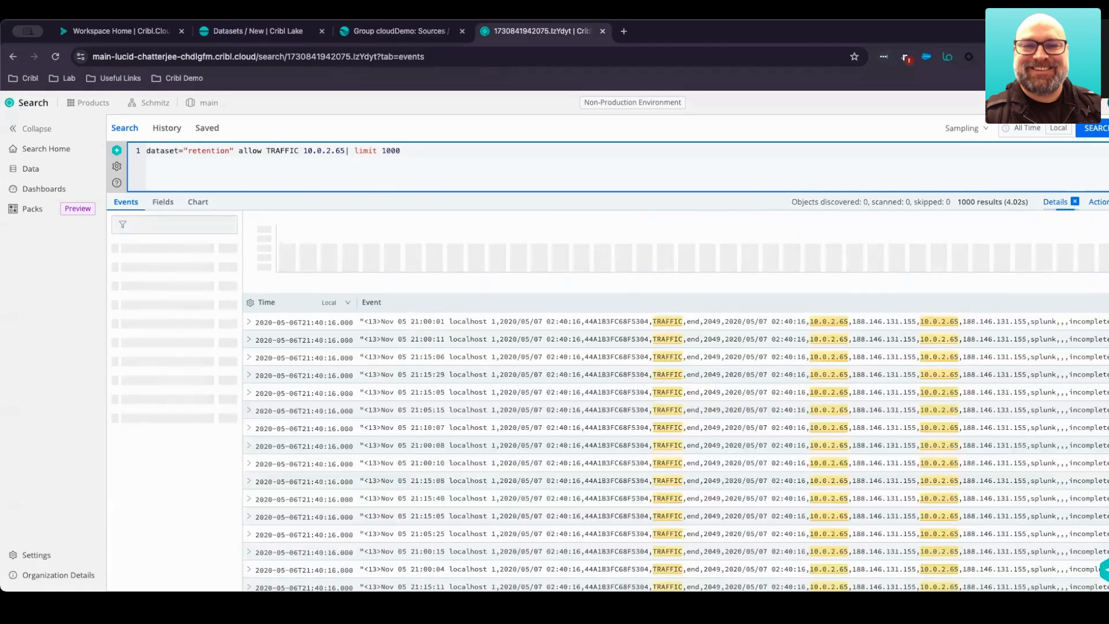
# Step: Begin appending a |send stage at the end of the retention query
pyautogui.click(1095, 128)
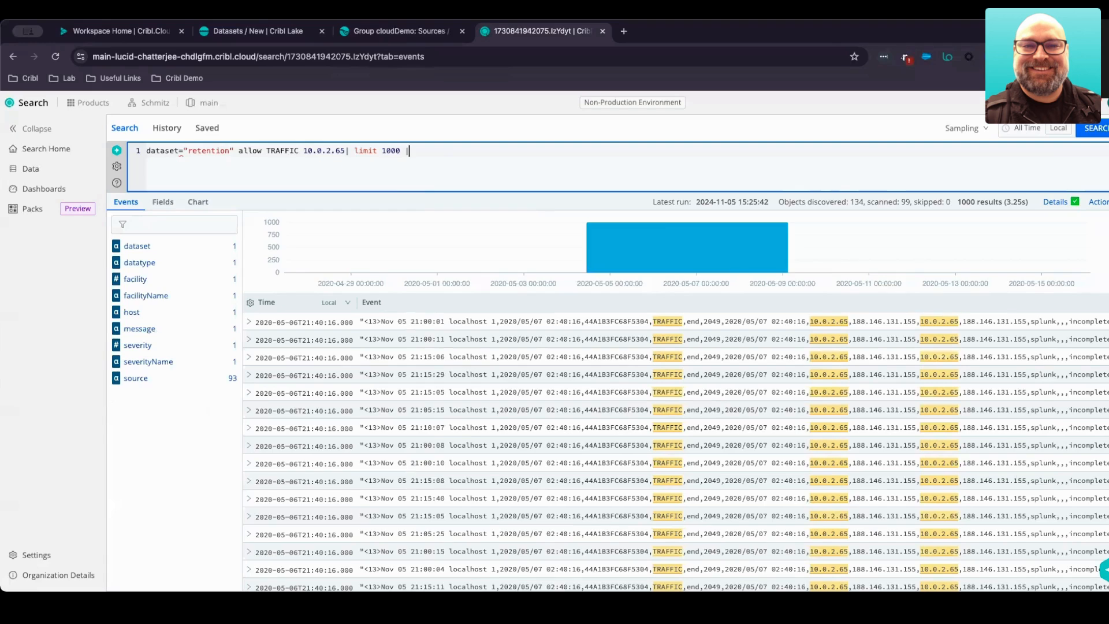
pyautogui.write('send')
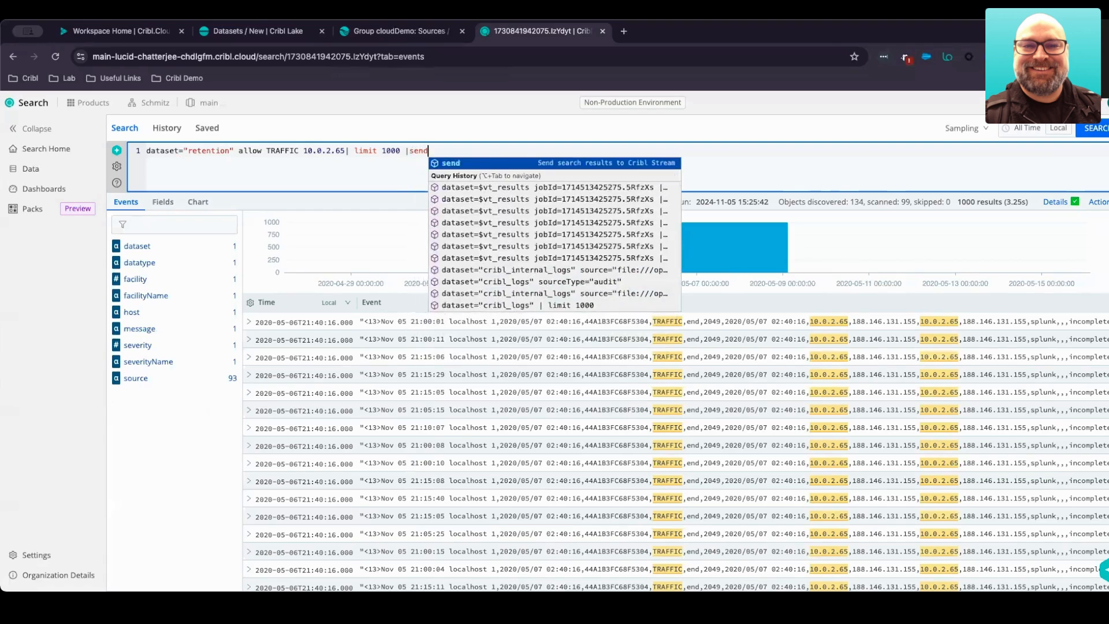